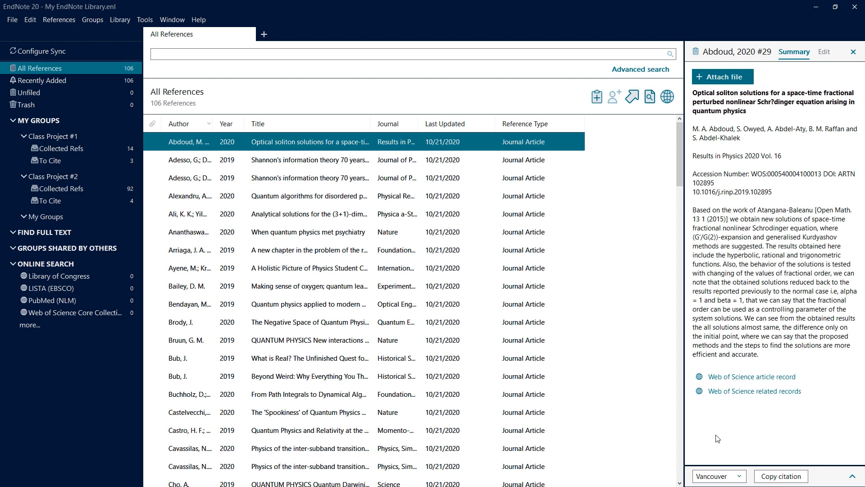
mouse_move(749, 414)
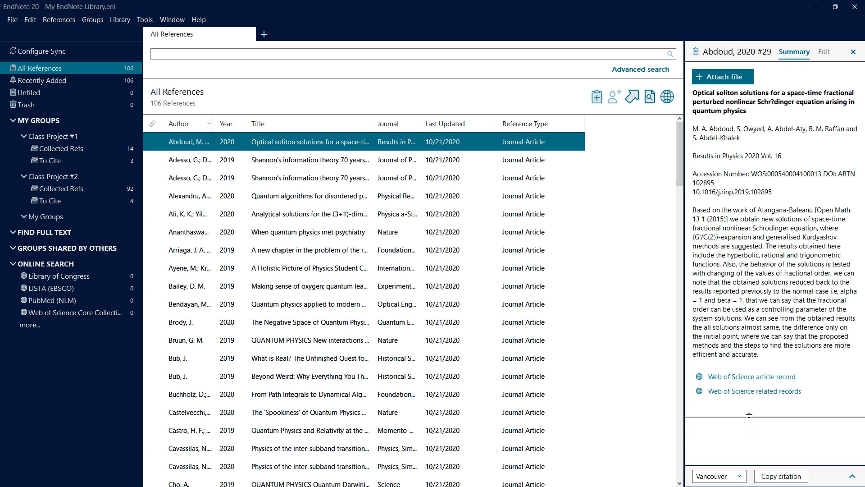
- Expand the APA 7th citation preview, then show Abdoud 2020's editable fields
left_click(718, 476)
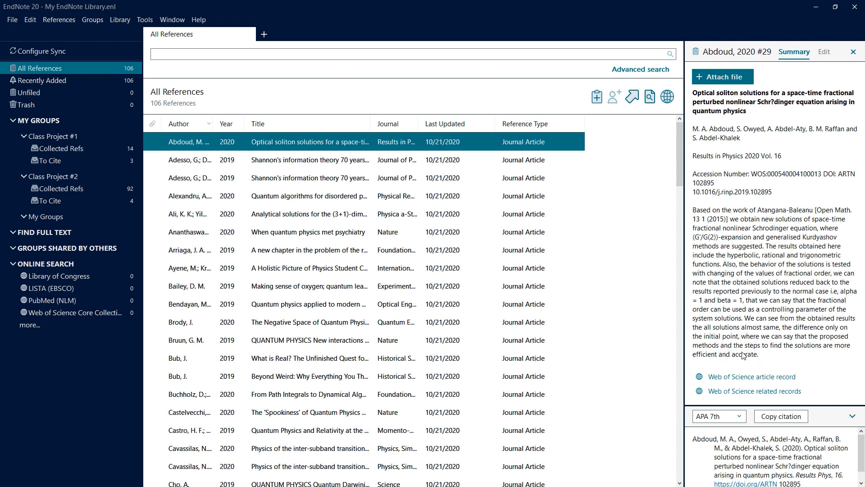
mouse_move(813, 86)
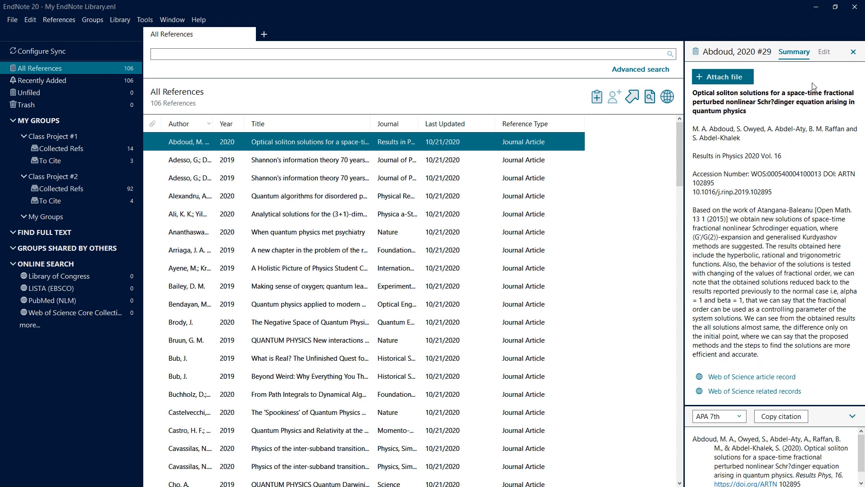
left_click(824, 51)
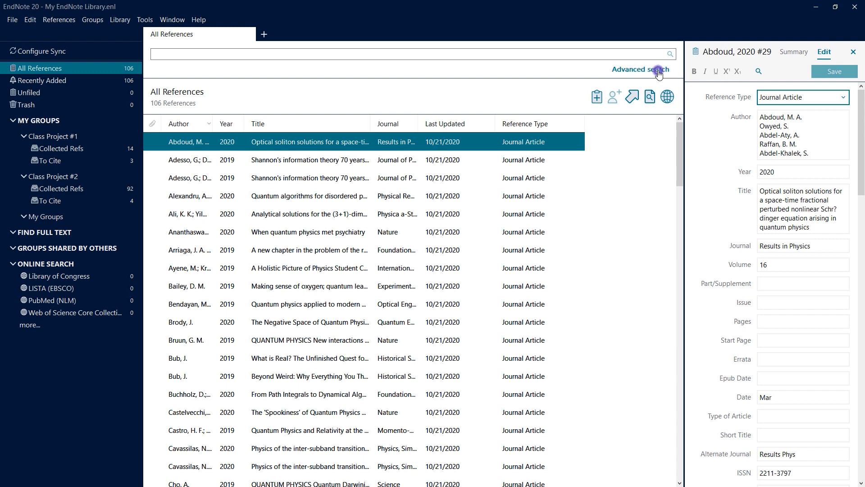
- Bring up the My Research Projects library and its Library menu
left_click(640, 70)
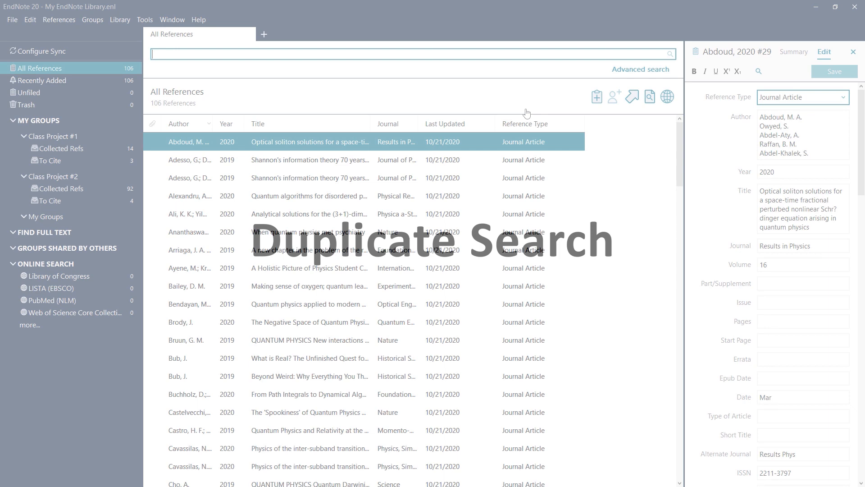
left_click(180, 29)
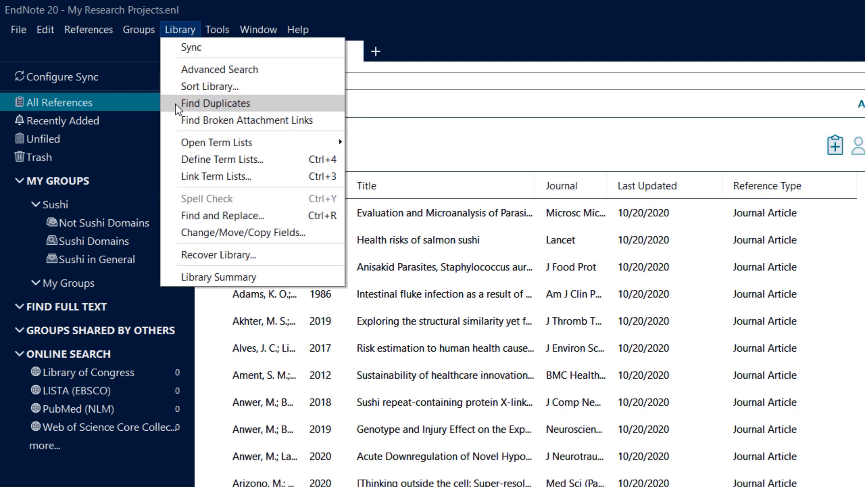
- Find duplicates, keep da Silva record #171, then cancel the remaining comparisons
left_click(215, 104)
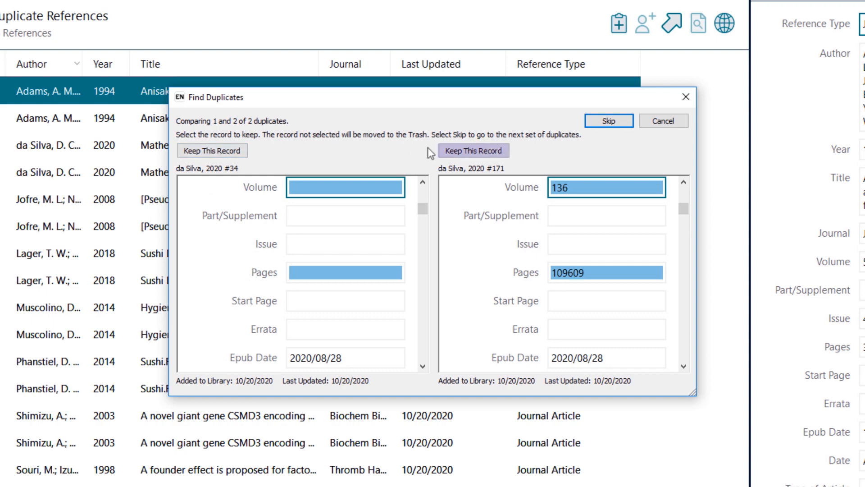
left_click(609, 120)
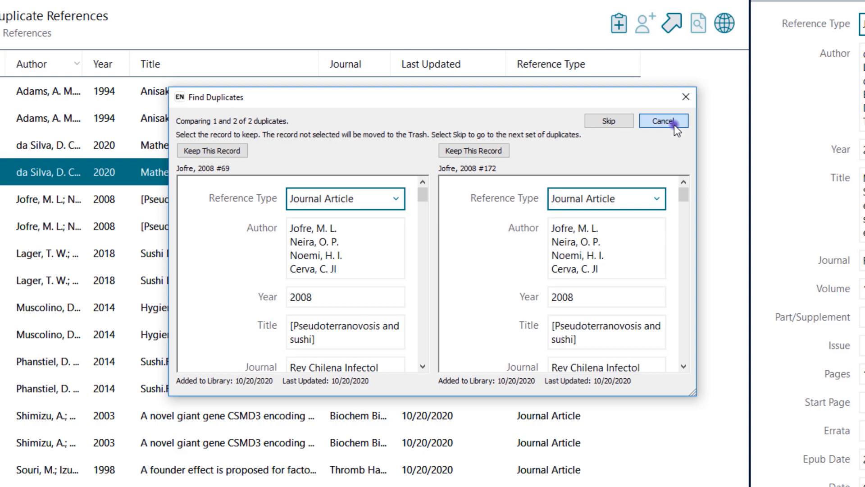
left_click(664, 121)
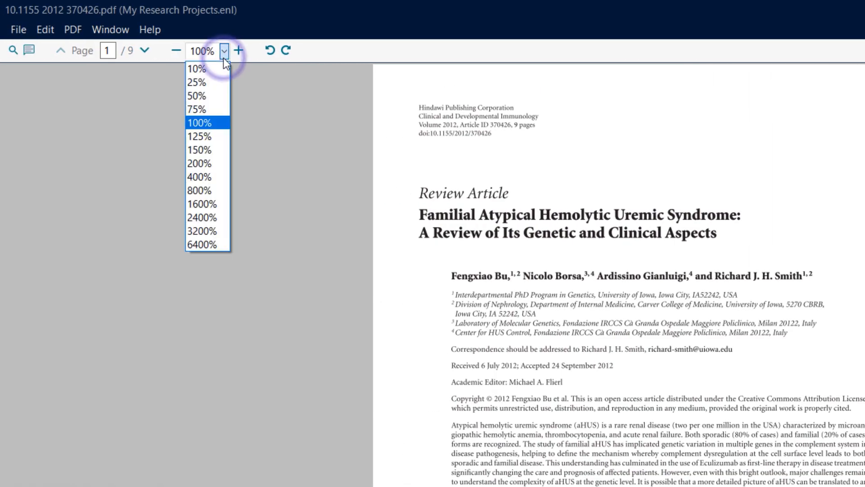
- Zoom the PDF to 150% and add a comment note beginning 'Inte' beside the author line
left_click(200, 149)
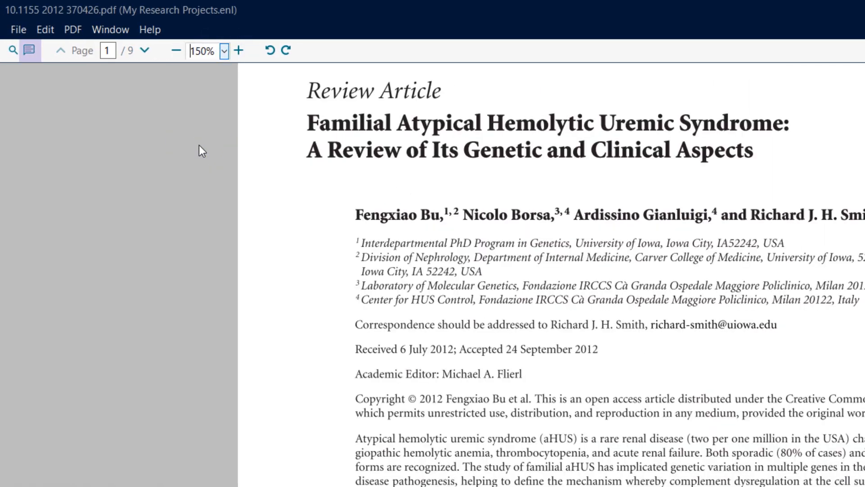
left_click(29, 50)
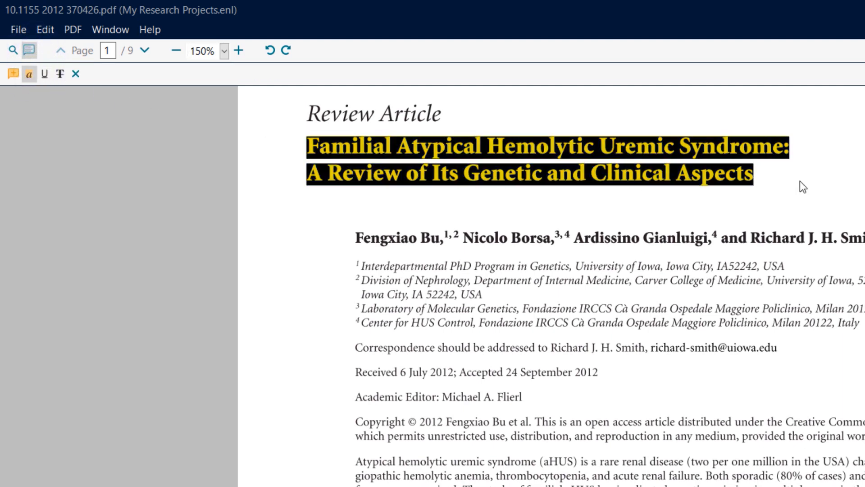
left_click(14, 74)
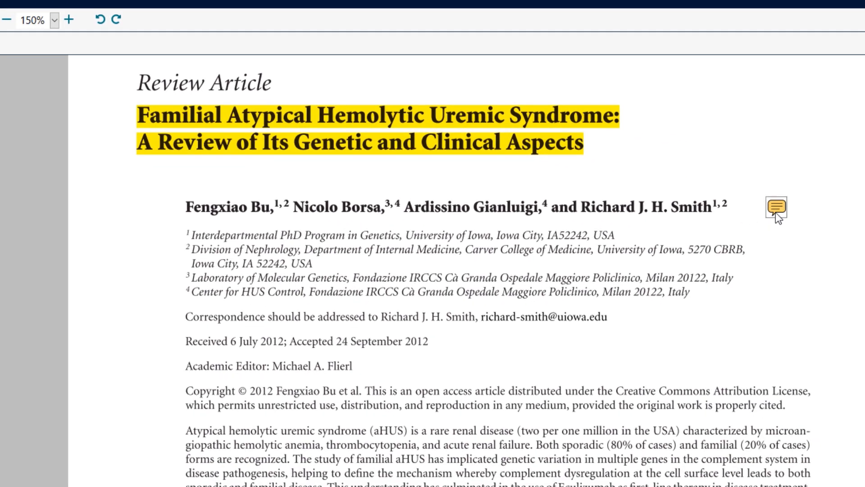
left_click(776, 208)
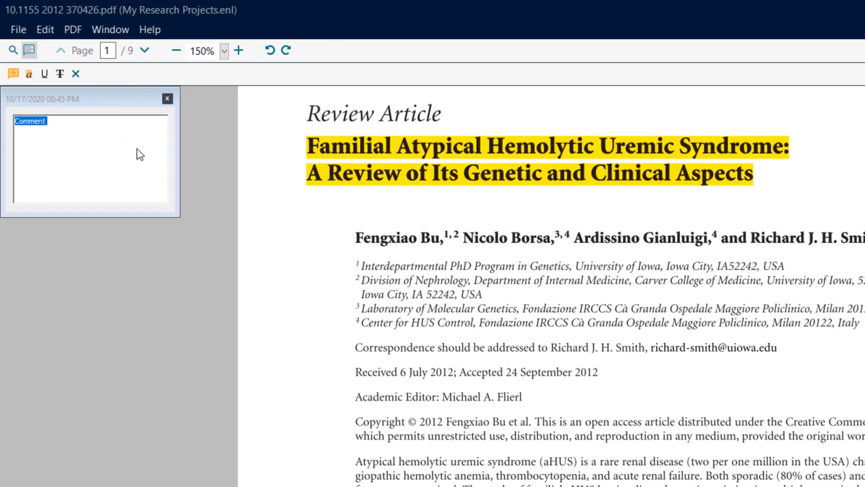
type("Inte")
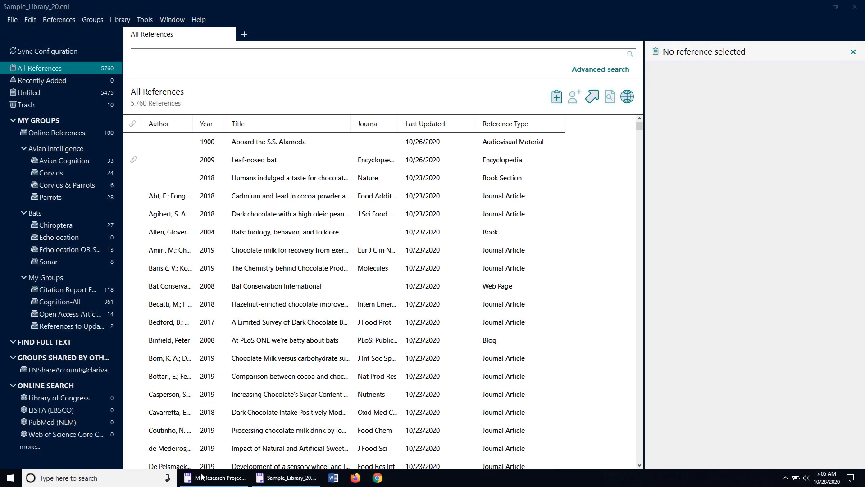
- Switch between the separate EndNote library windows from the Windows taskbar
left_click(217, 478)
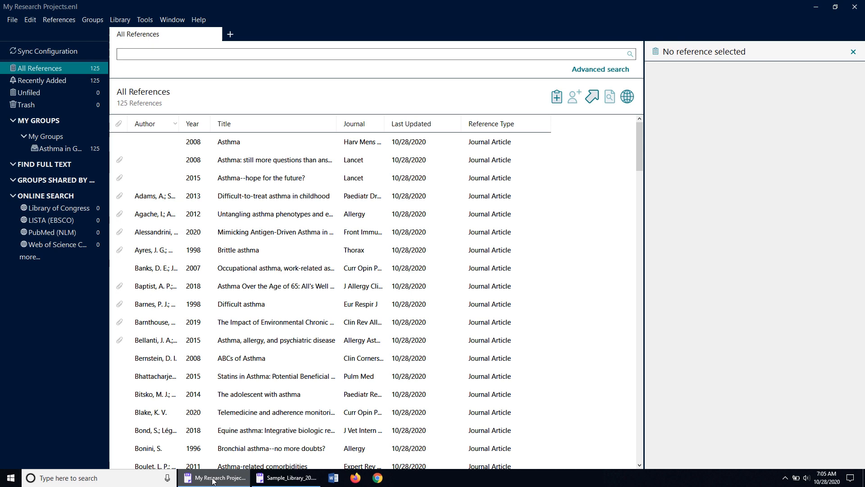
left_click(286, 477)
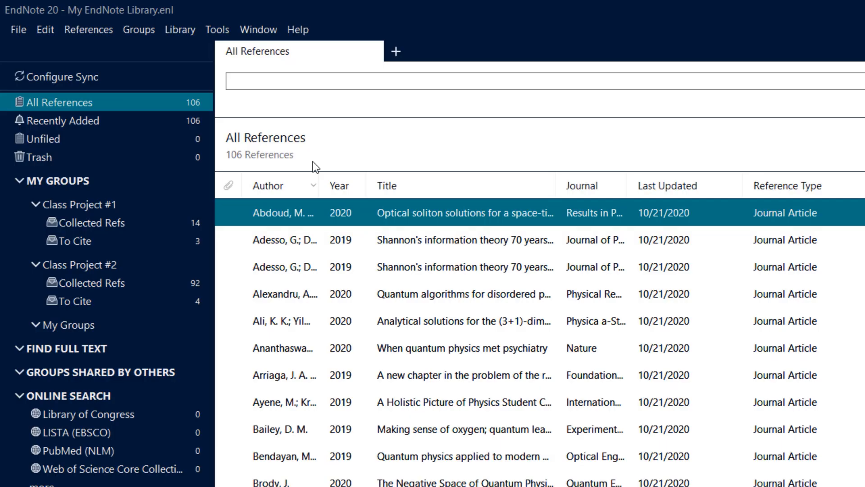
- Open group sets Class Project #1 and Class Project #2 each in a new tab
right_click(70, 204)
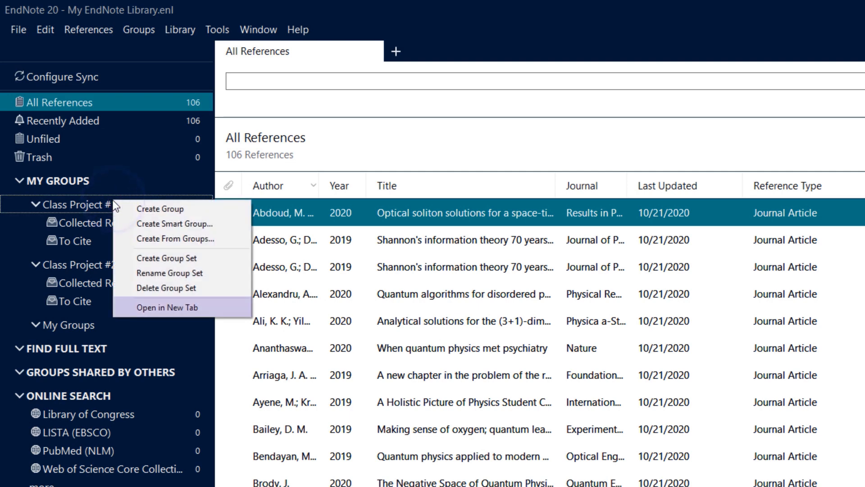
left_click(167, 307)
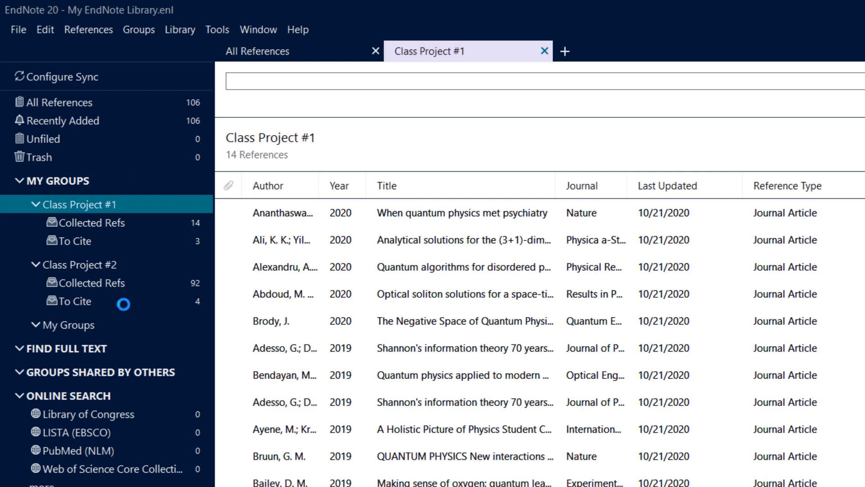
right_click(81, 264)
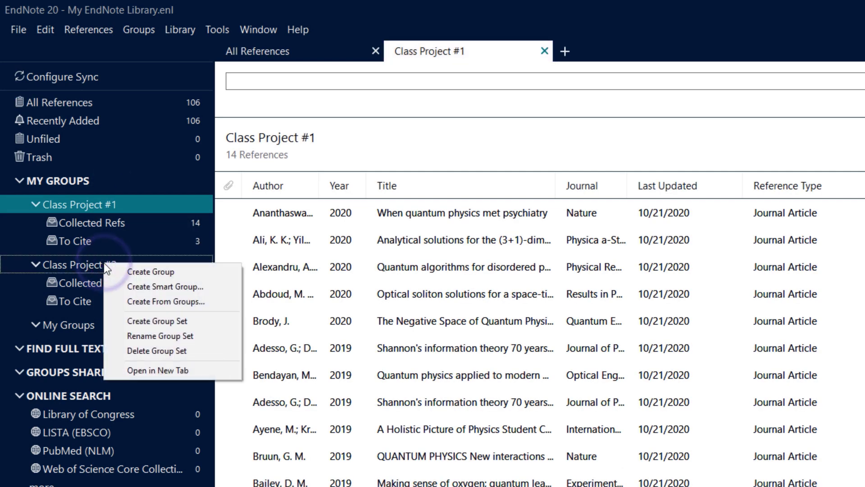
left_click(156, 370)
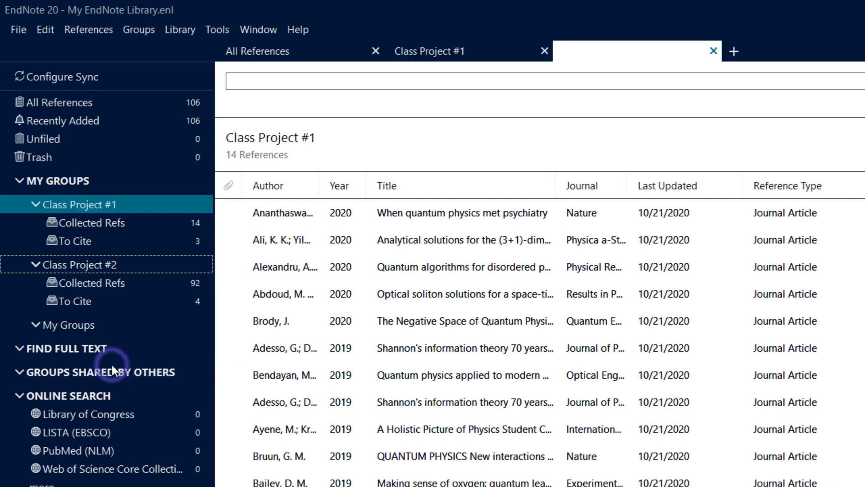